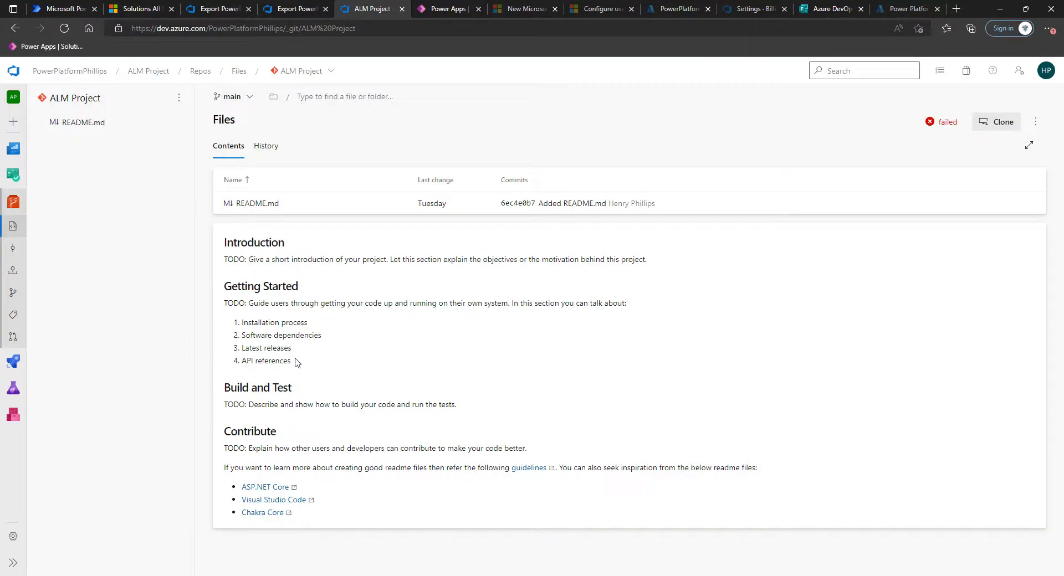
pyautogui.moveTo(296, 361)
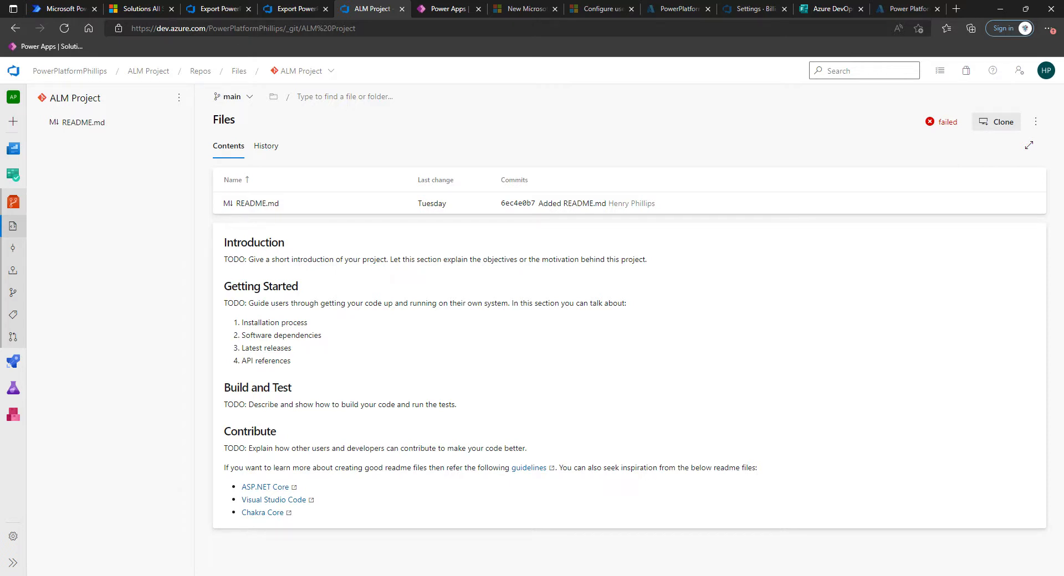
pyautogui.moveTo(421, 377)
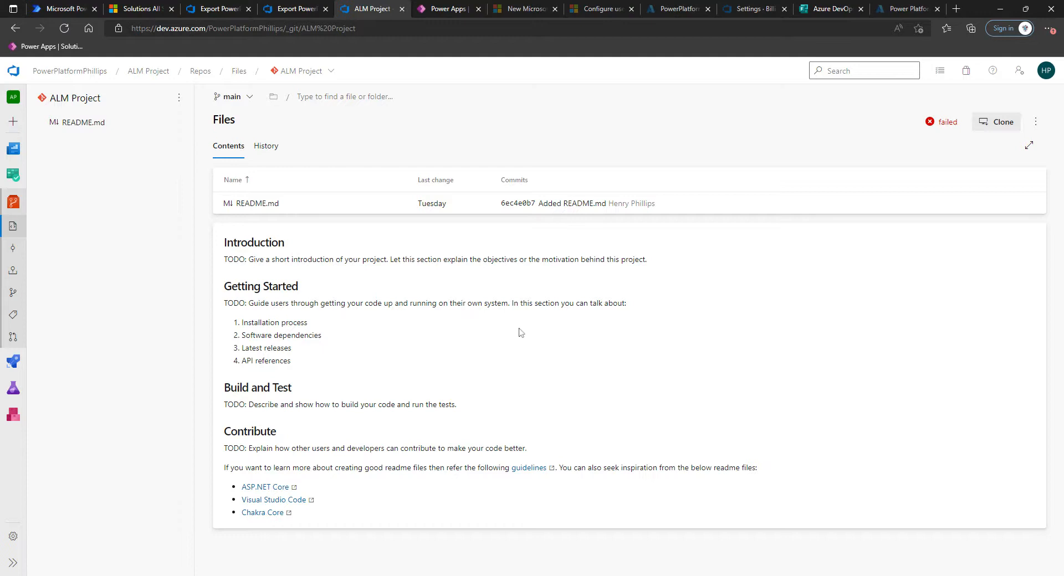
pyautogui.moveTo(176, 307)
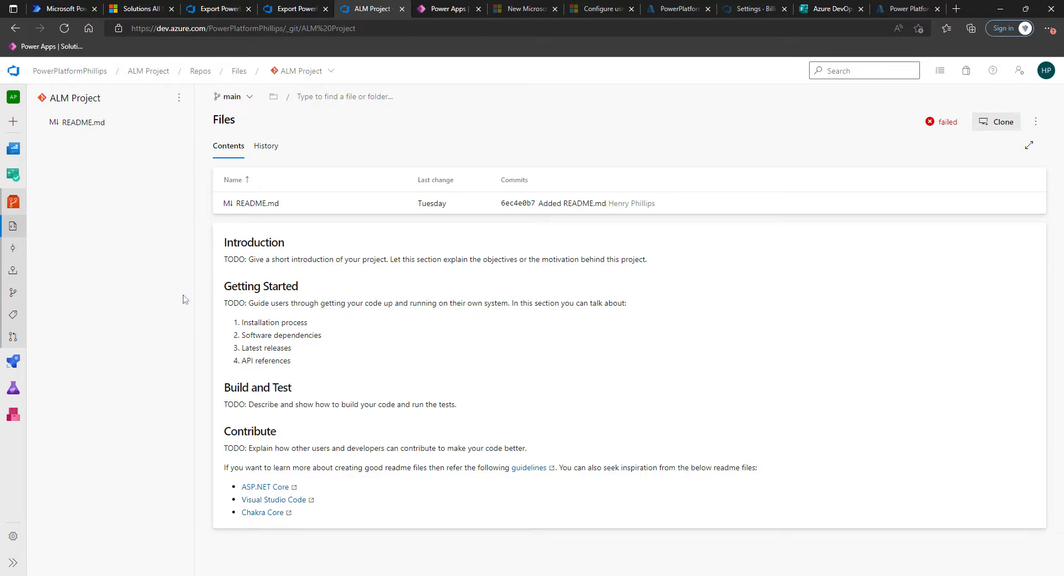
pyautogui.moveTo(179, 301)
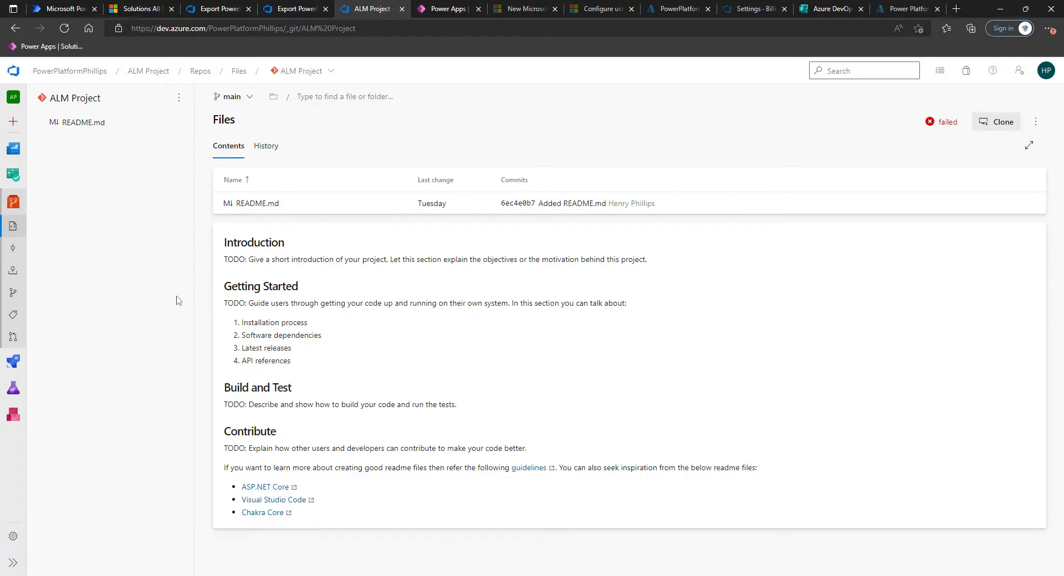
pyautogui.moveTo(172, 297)
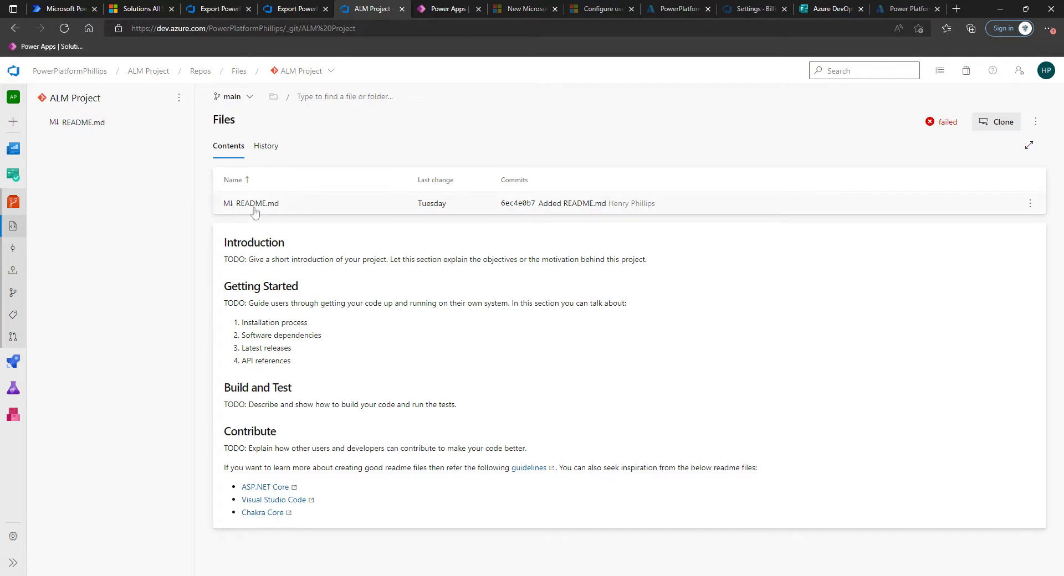
pyautogui.moveTo(261, 208)
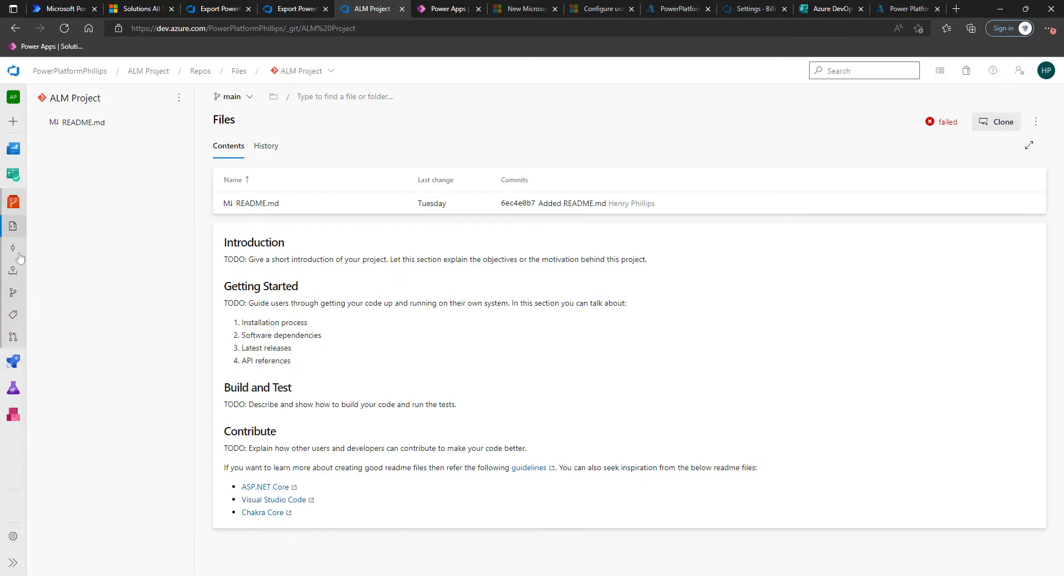
pyautogui.moveTo(207, 196)
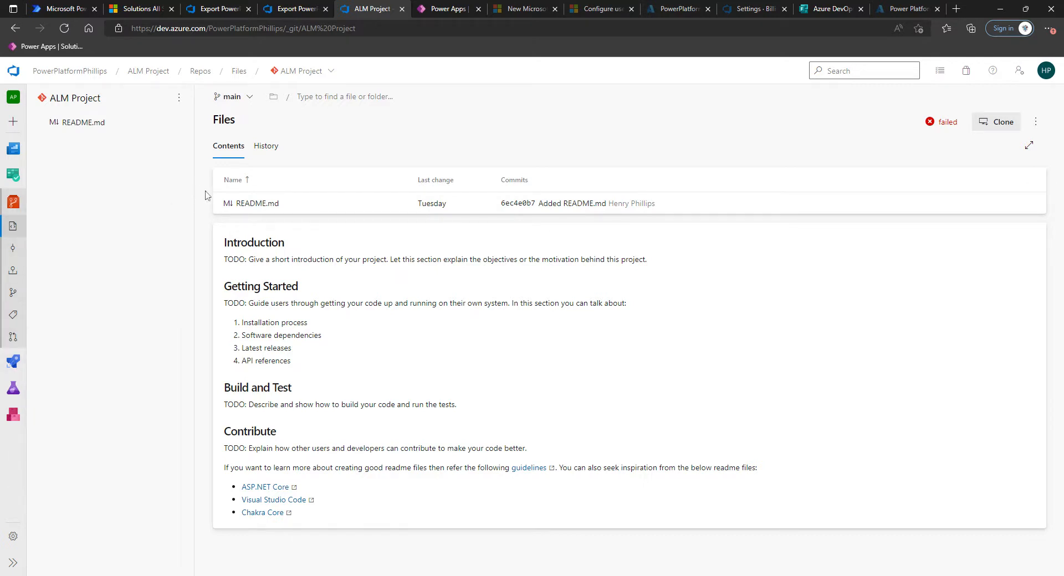
# Step: Change the ALM Project Build Service's Contribute permission in the repository security settings
pyautogui.click(12, 361)
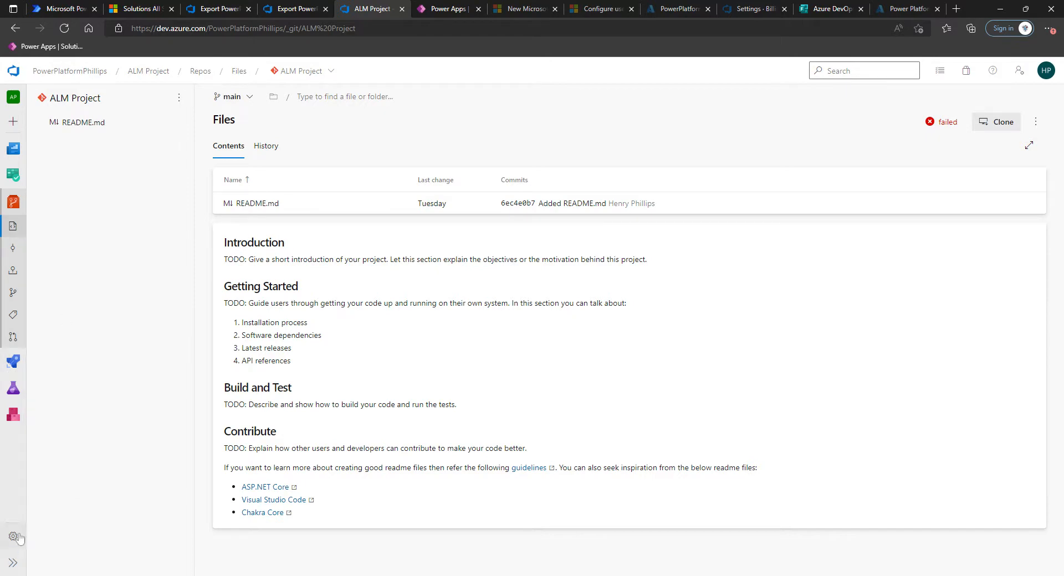
pyautogui.click(13, 538)
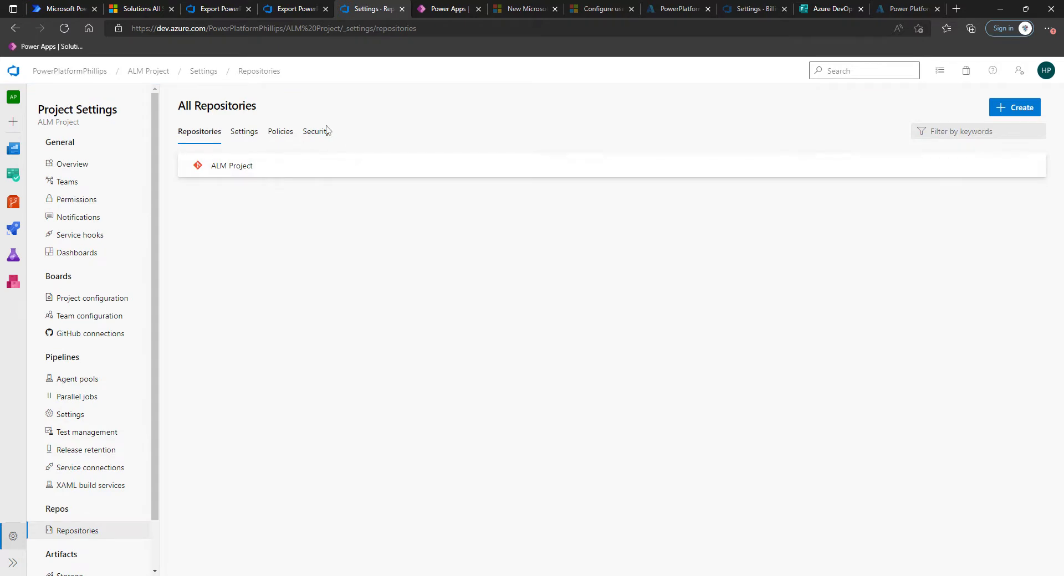
pyautogui.click(315, 131)
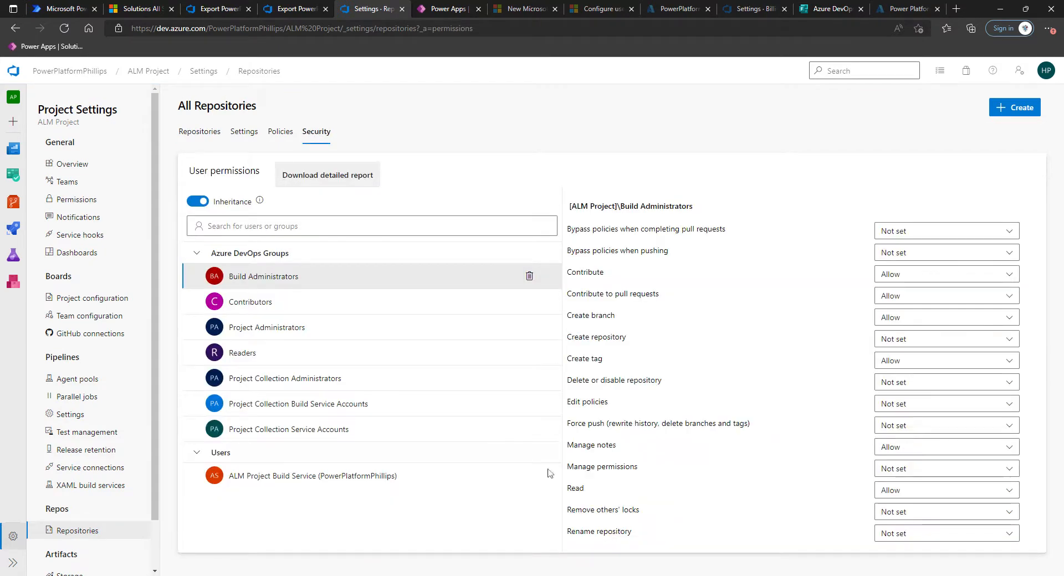
pyautogui.click(312, 476)
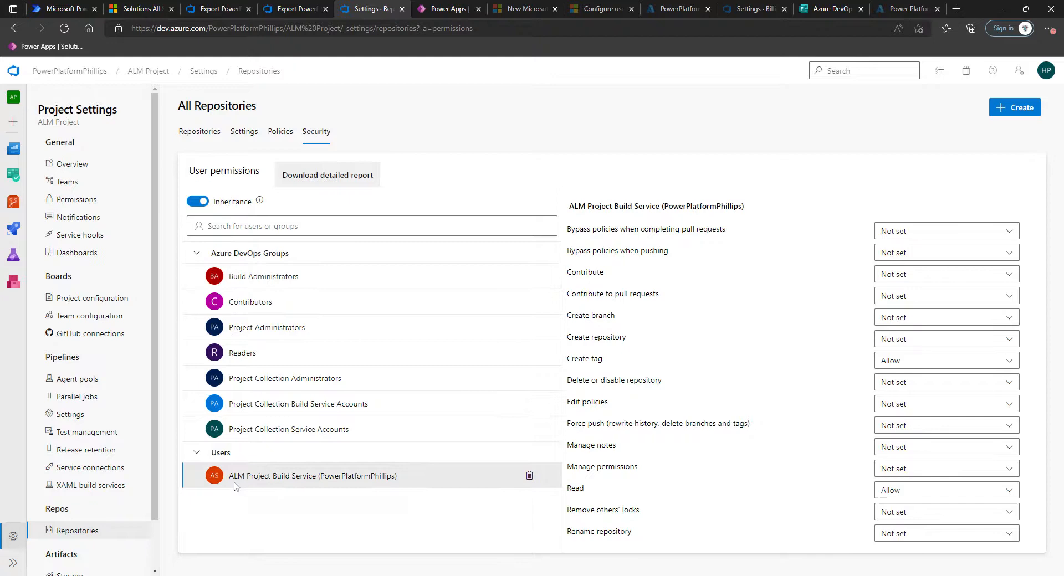
pyautogui.moveTo(398, 495)
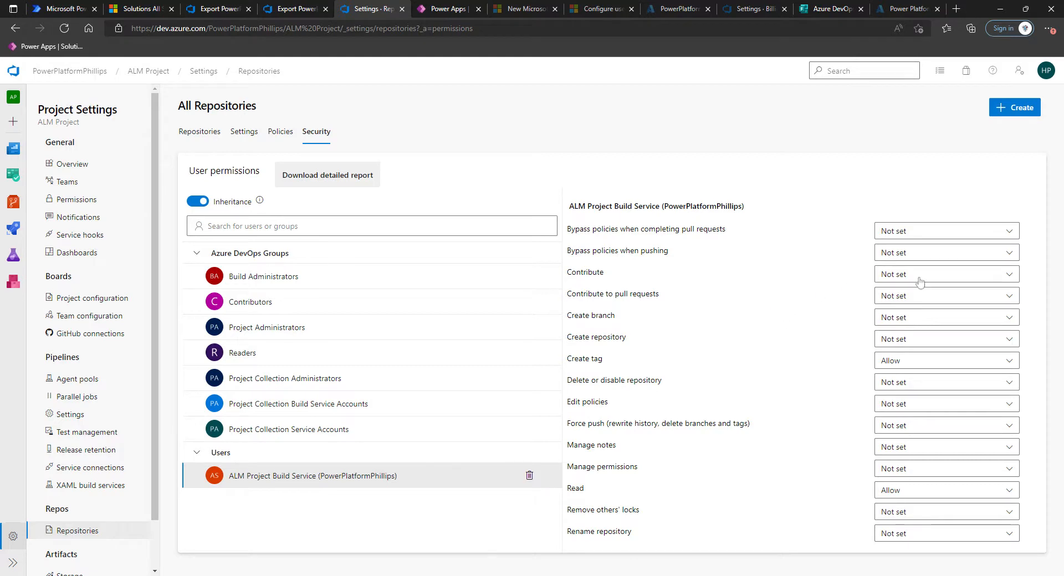
pyautogui.click(945, 274)
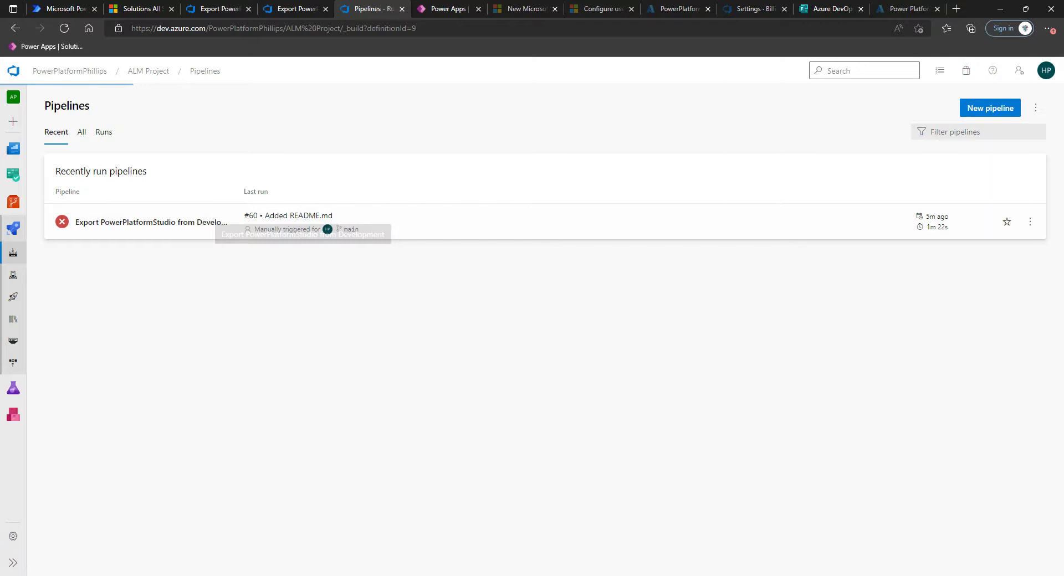
# Step: Run the Export PowerPlatformStudio from Development pipeline and open the Agent job 1 log
pyautogui.click(151, 222)
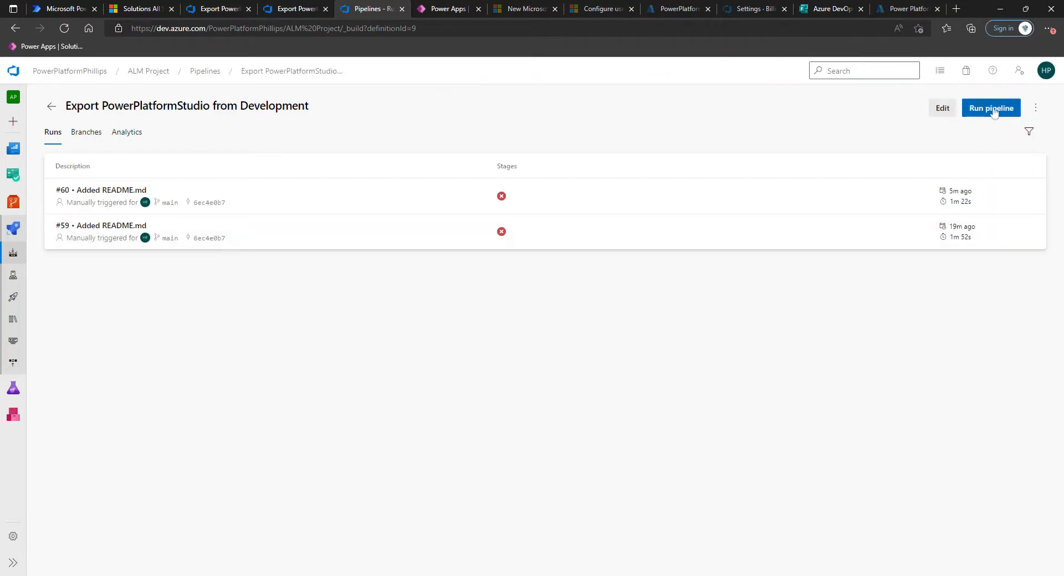
pyautogui.click(991, 108)
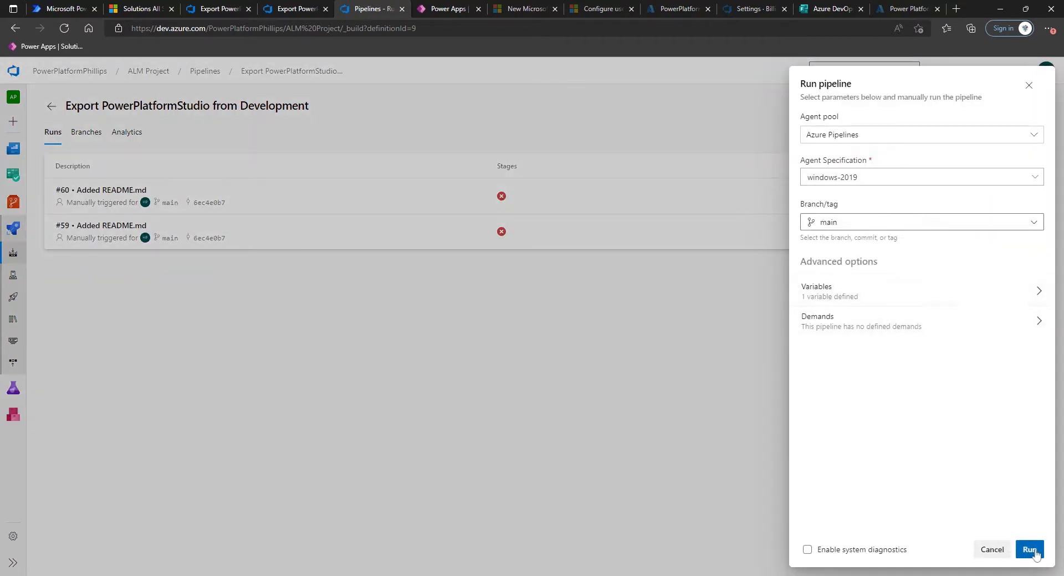
pyautogui.click(1029, 550)
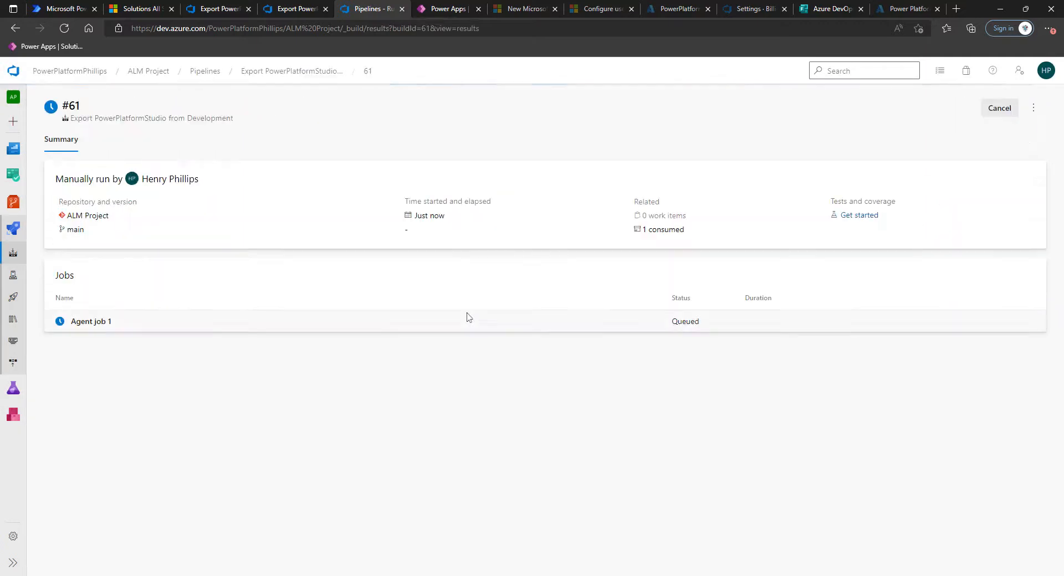
pyautogui.moveTo(130, 369)
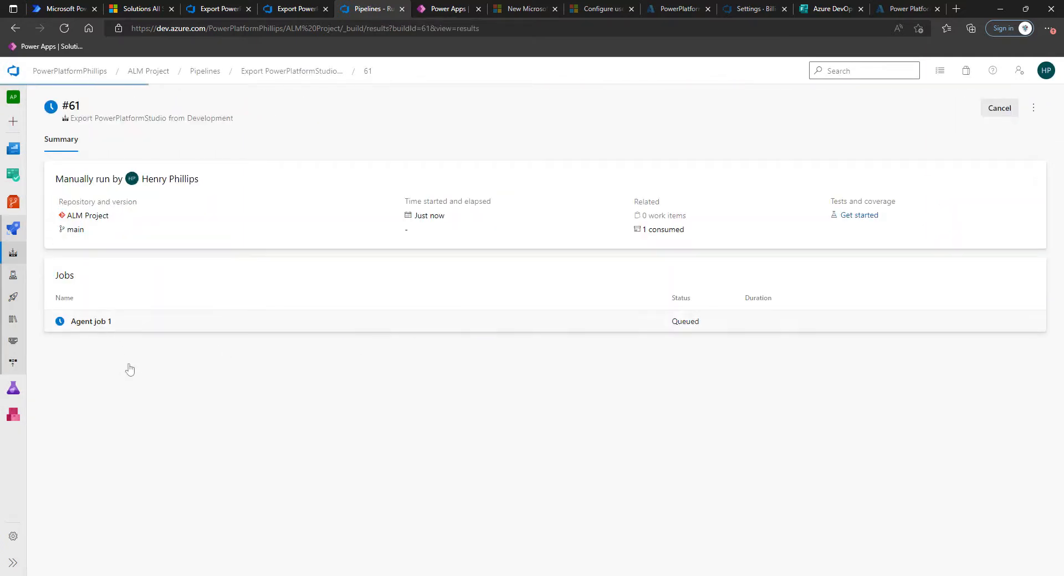
pyautogui.click(91, 321)
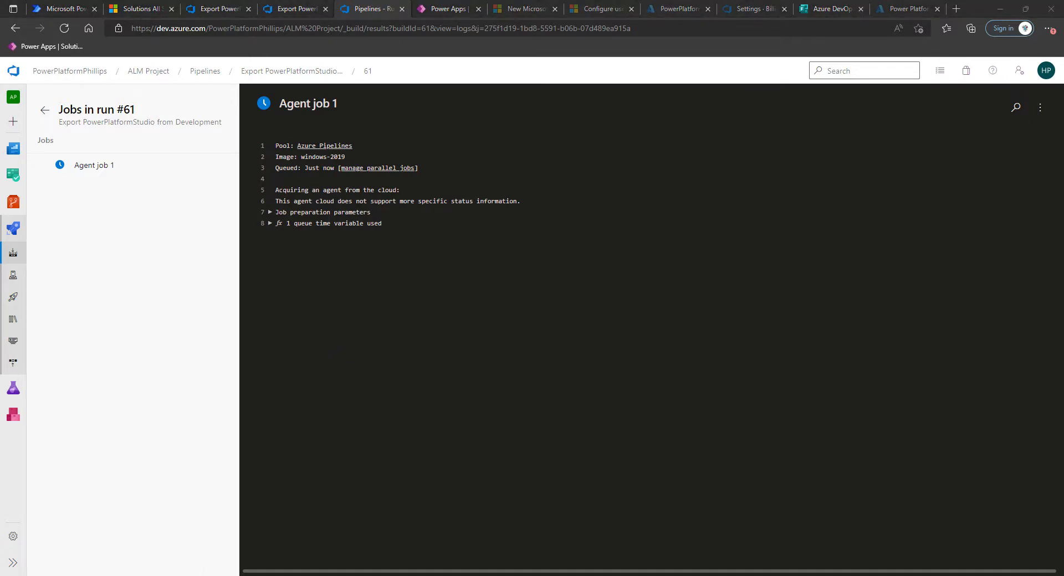
# Step: Follow run #61 through the Tool Installer and PowerShell Script logs to the finished job summary
pyautogui.click(131, 231)
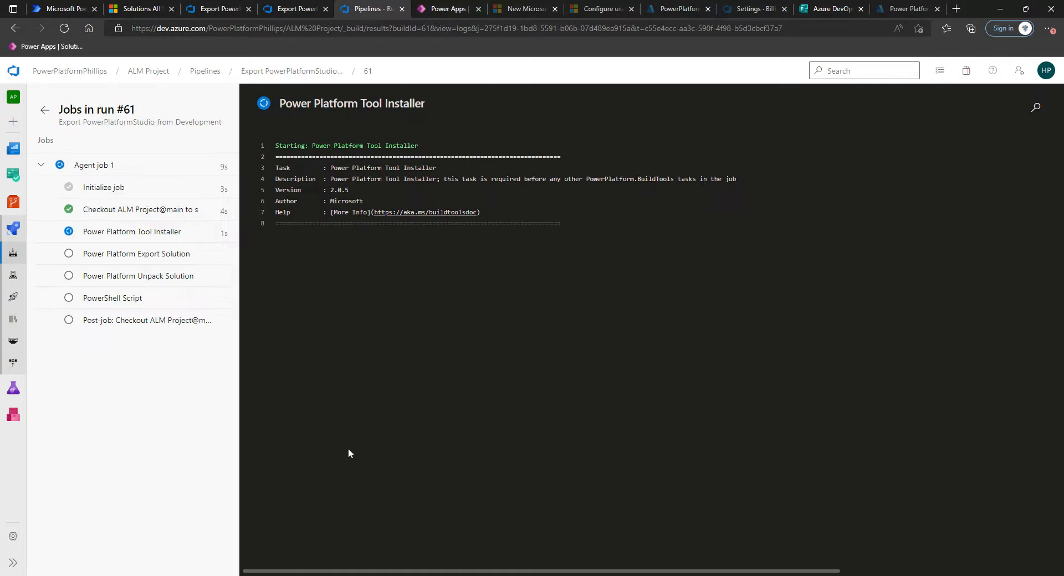
pyautogui.click(136, 253)
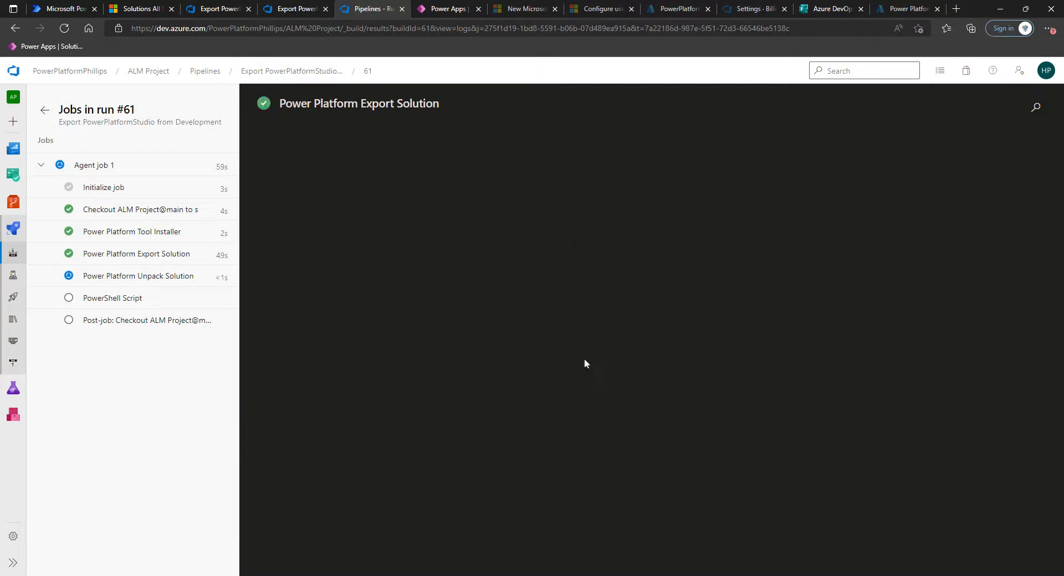
pyautogui.click(112, 298)
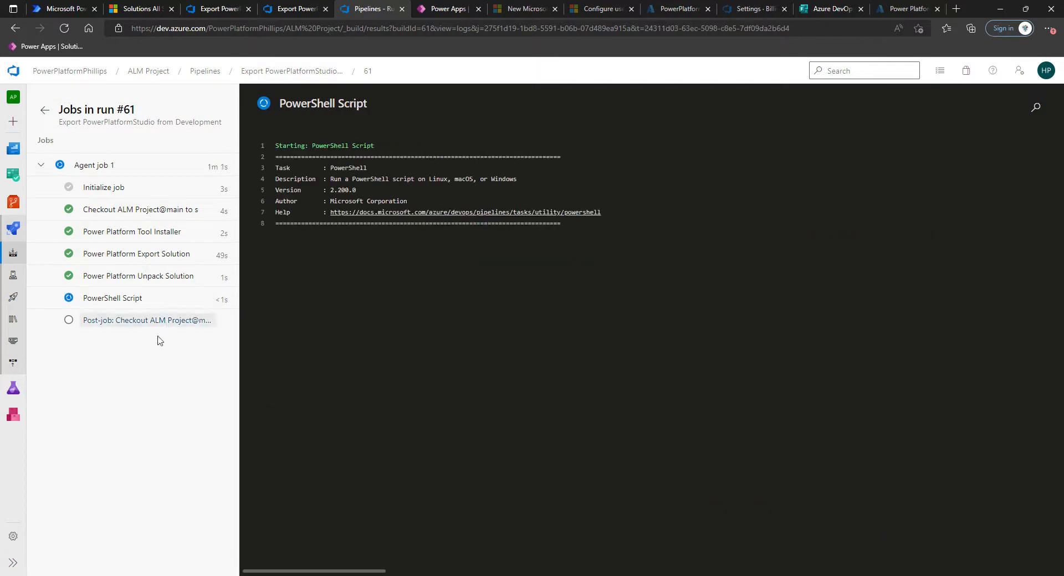
pyautogui.scroll(-3)
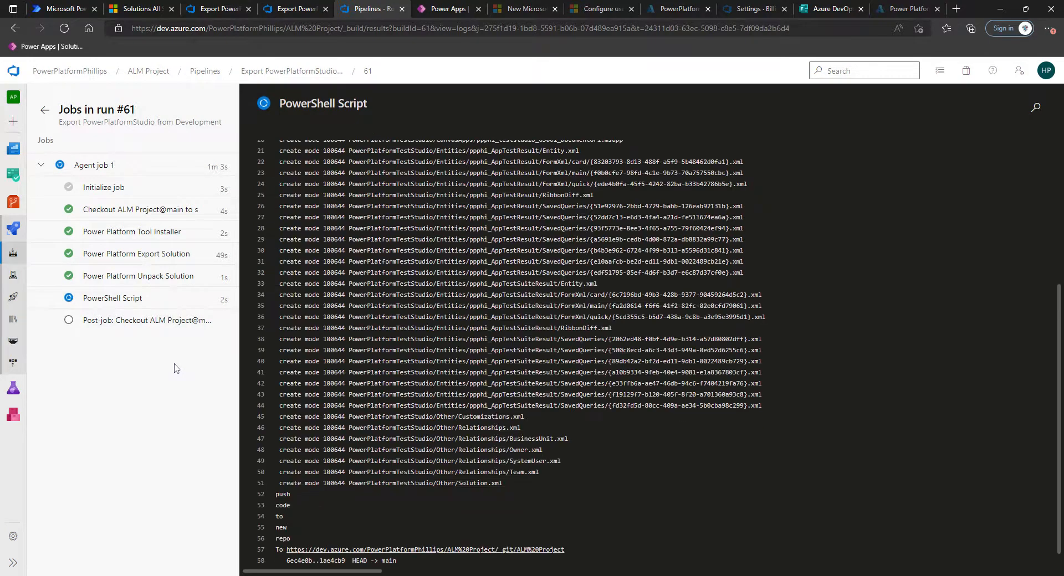
pyautogui.click(94, 165)
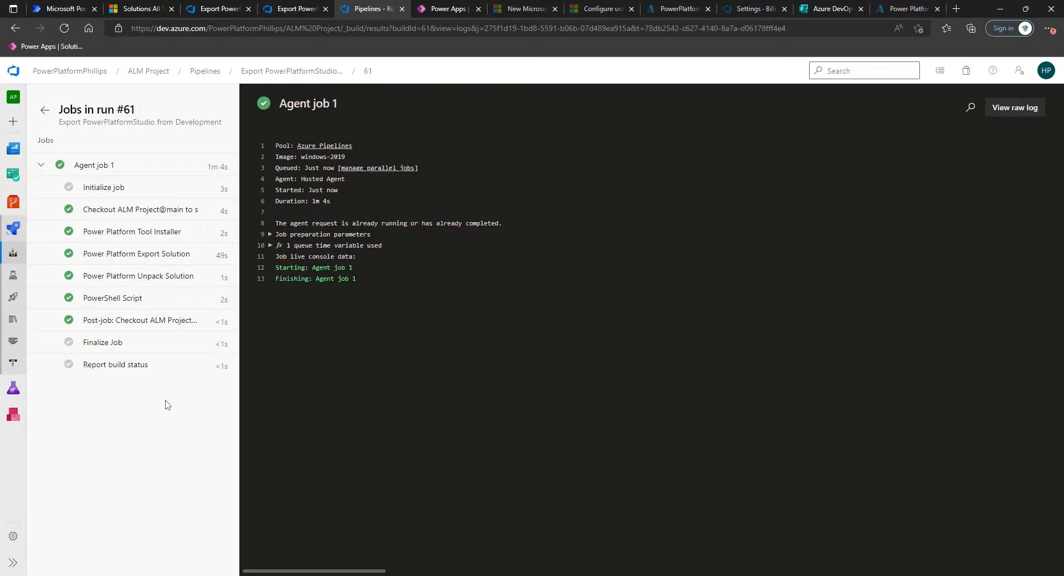
pyautogui.moveTo(118, 359)
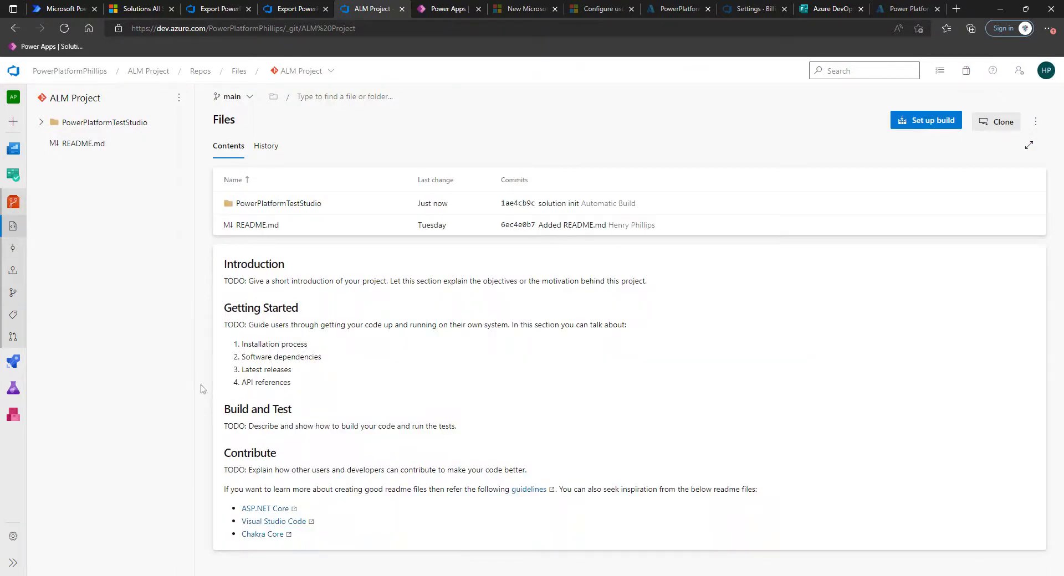
pyautogui.moveTo(297, 207)
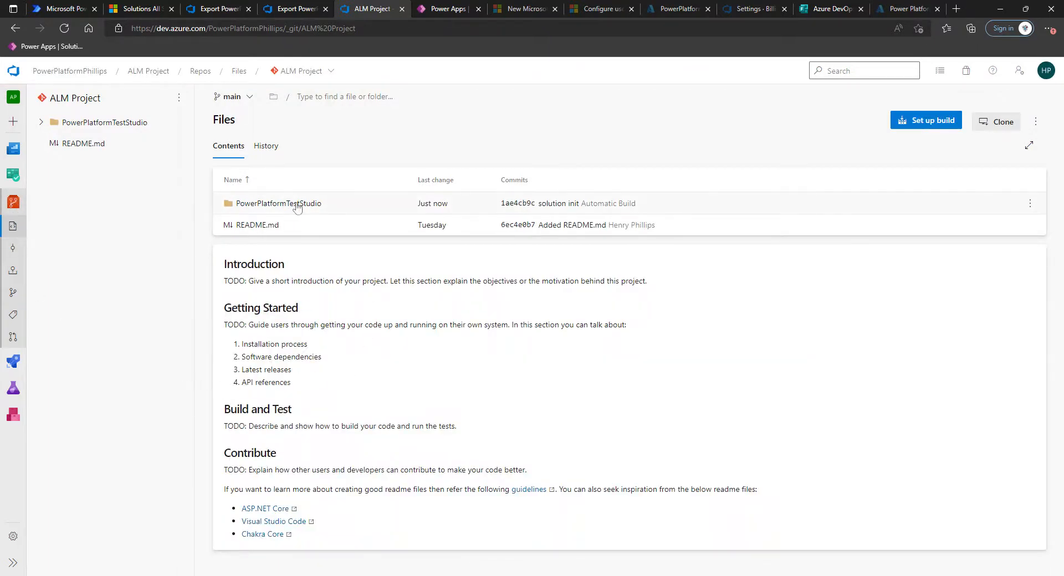
pyautogui.click(279, 203)
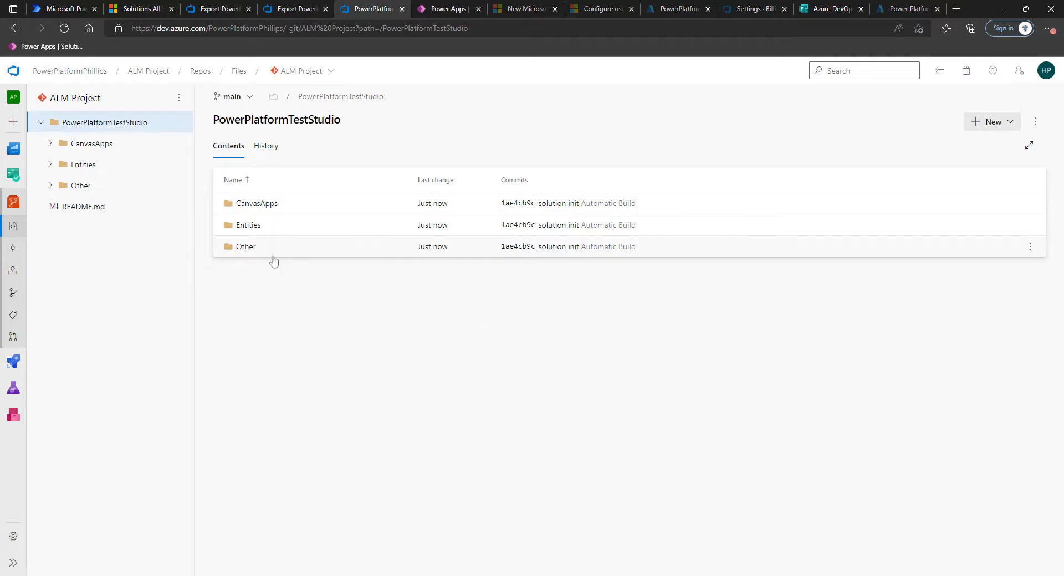
pyautogui.moveTo(257, 203)
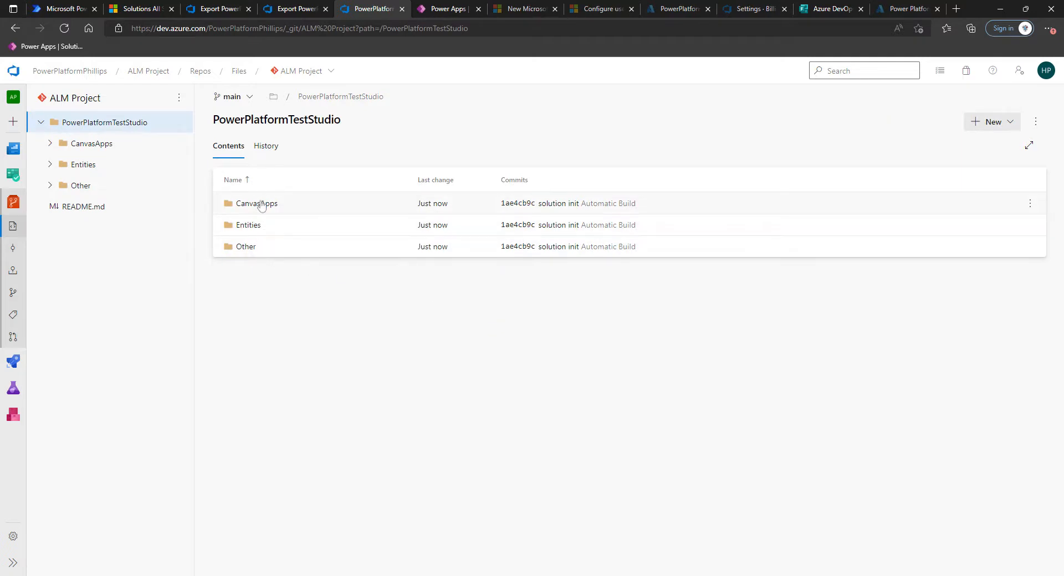
pyautogui.click(257, 203)
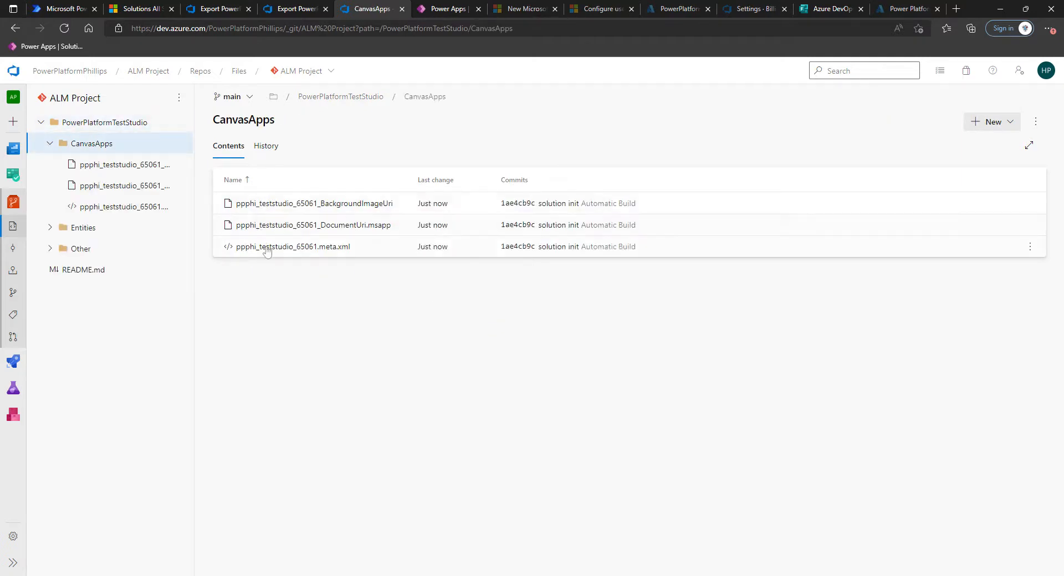
pyautogui.moveTo(284, 256)
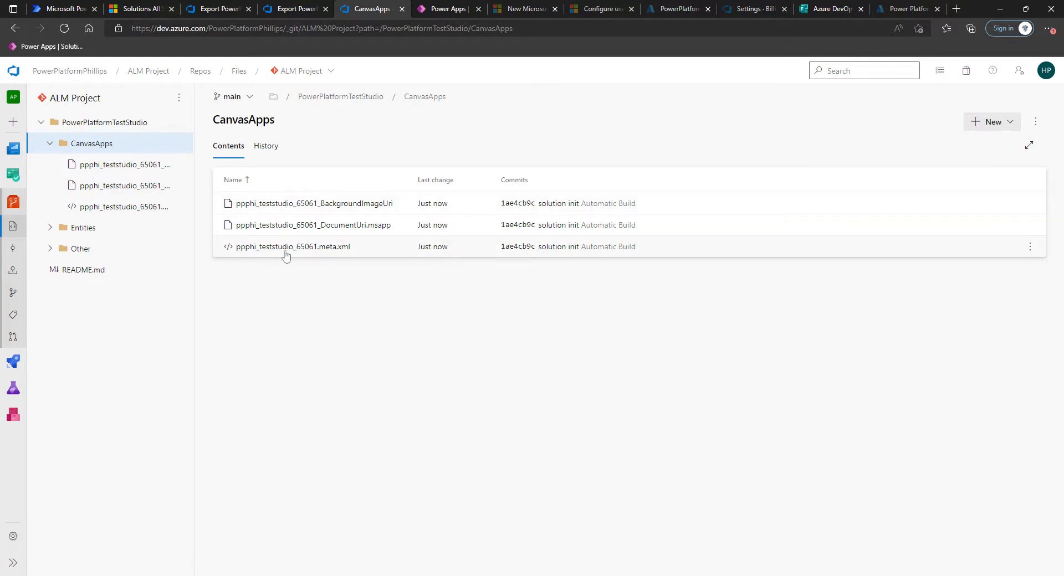
pyautogui.moveTo(376, 233)
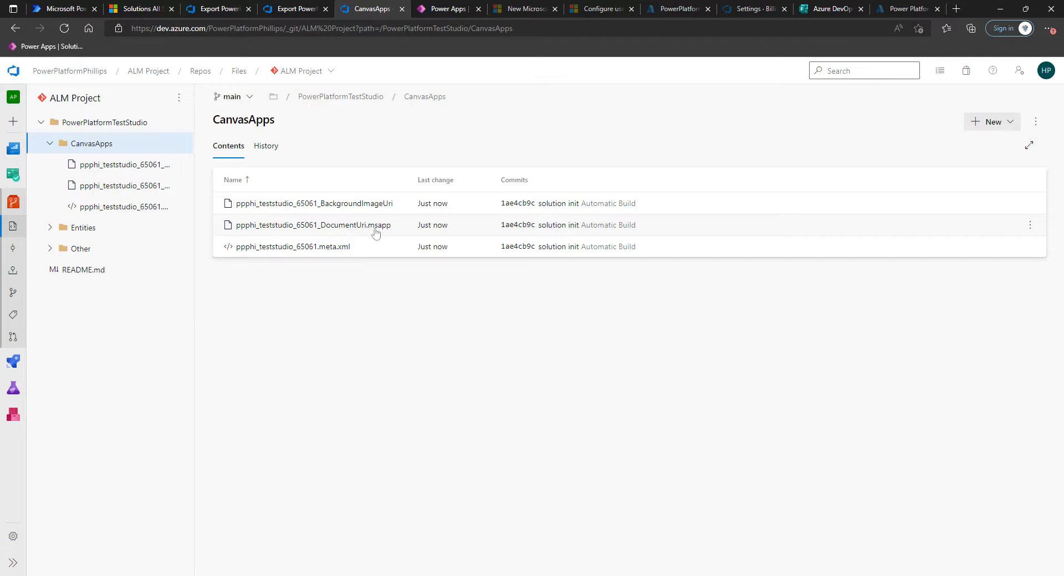
pyautogui.moveTo(60, 233)
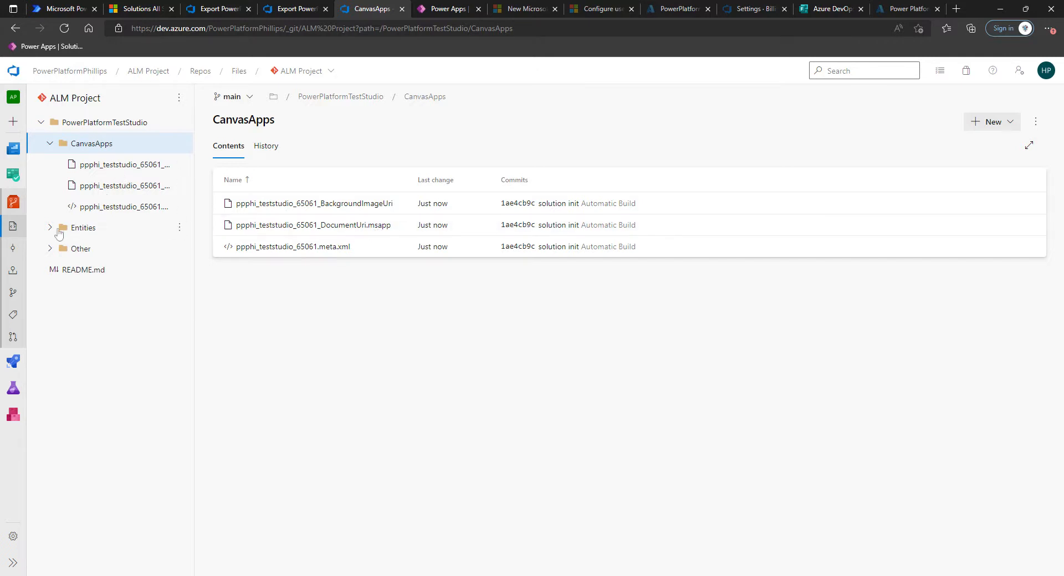
pyautogui.click(49, 227)
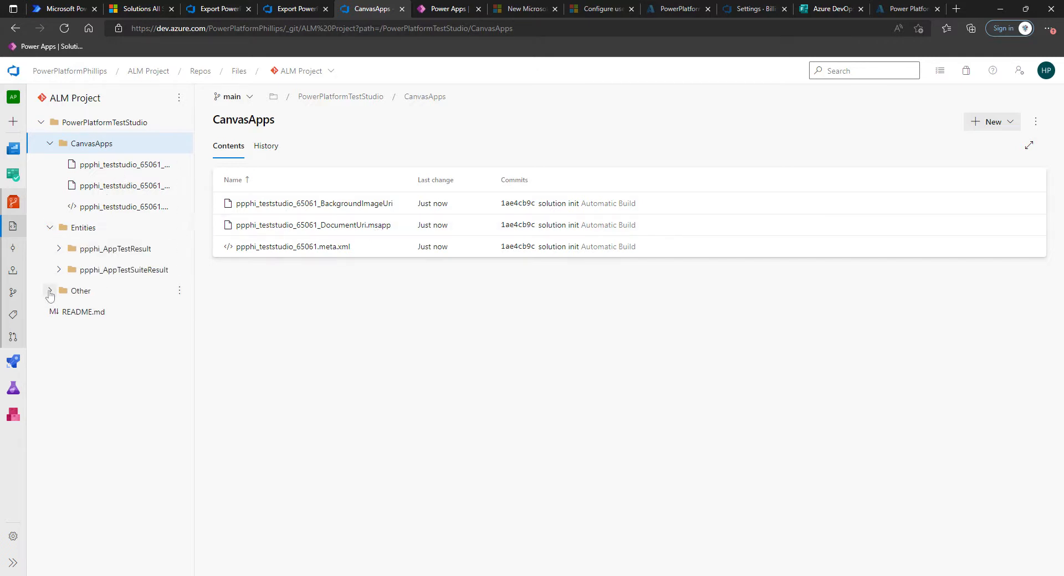
pyautogui.click(50, 290)
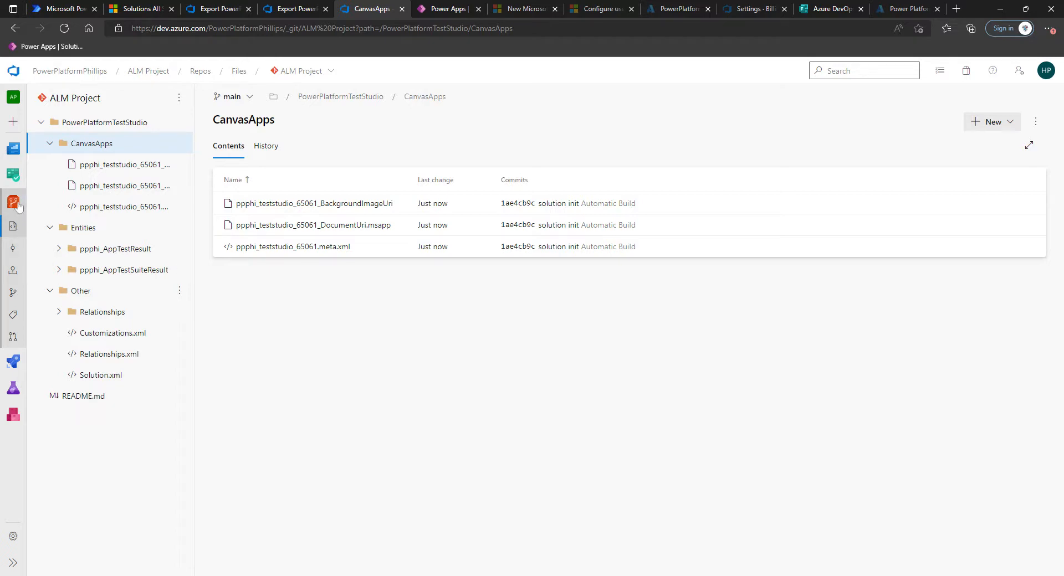
pyautogui.click(239, 71)
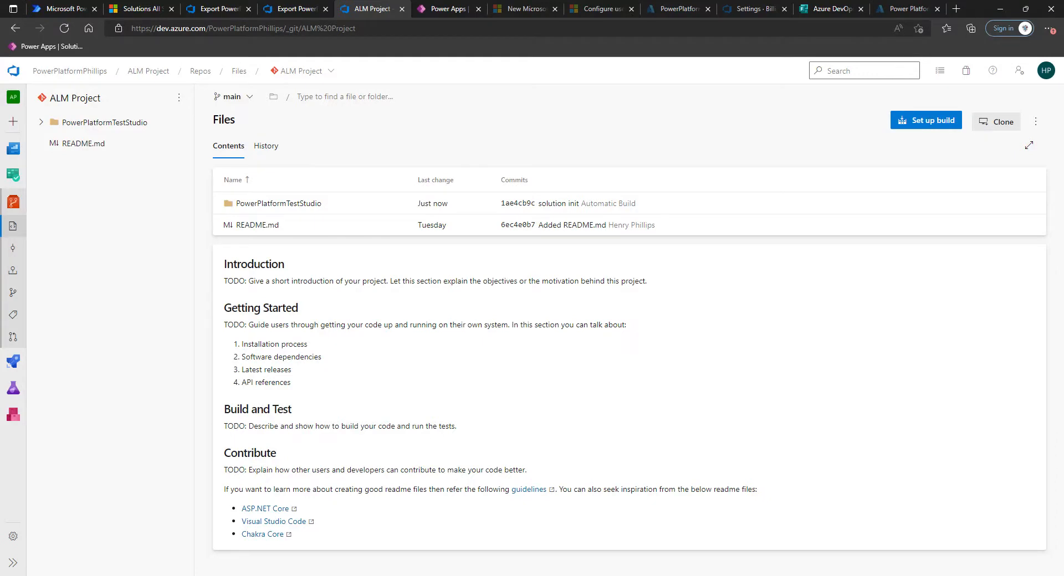
pyautogui.moveTo(181, 317)
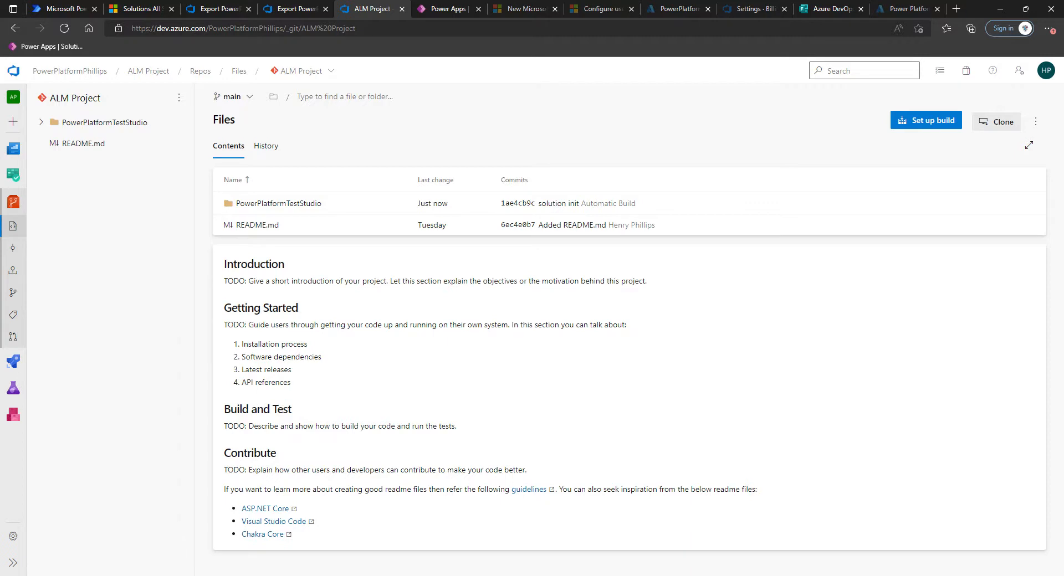
pyautogui.moveTo(471, 290)
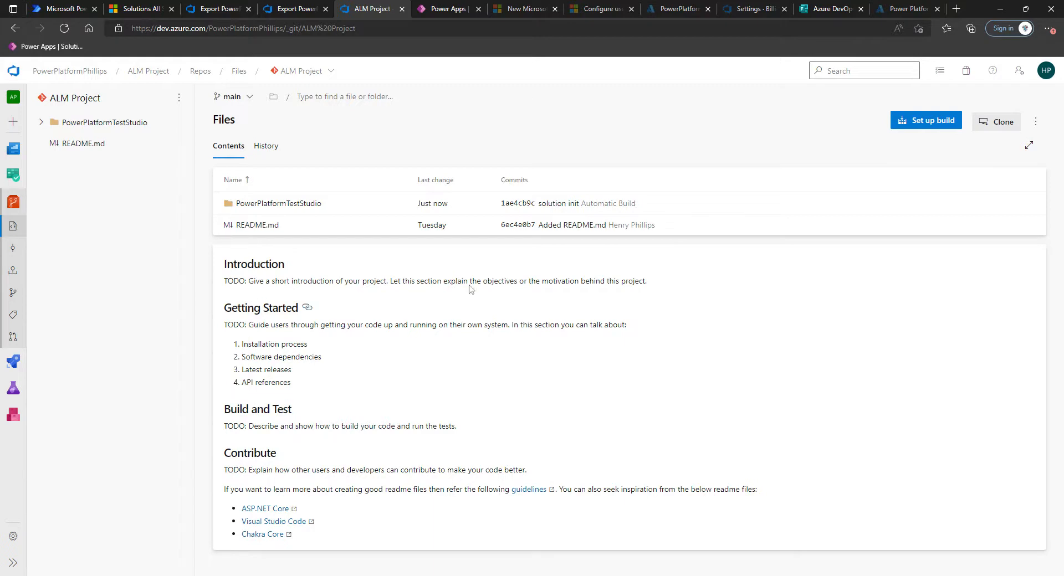